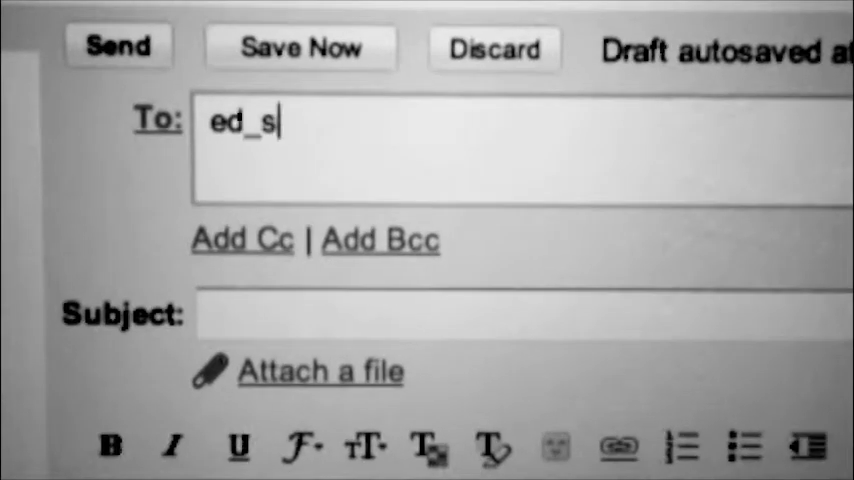
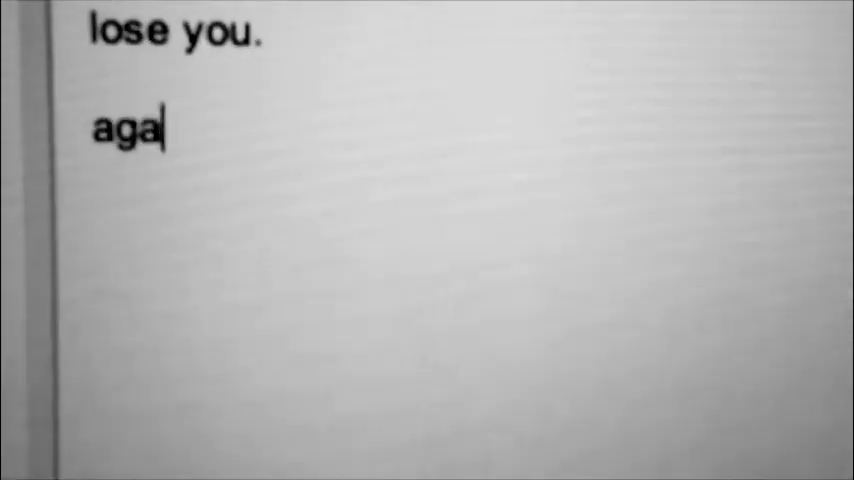
{"action": "type", "text": "in."}
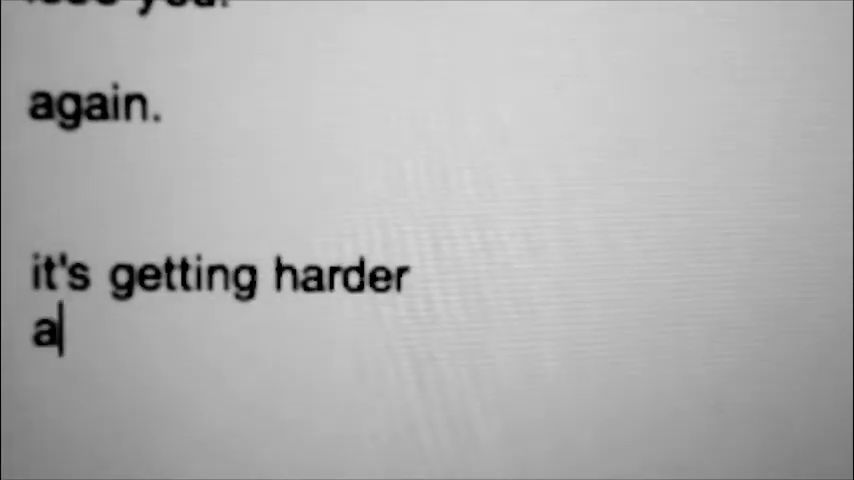
{"action": "type", "text": "nd harder to breat"}
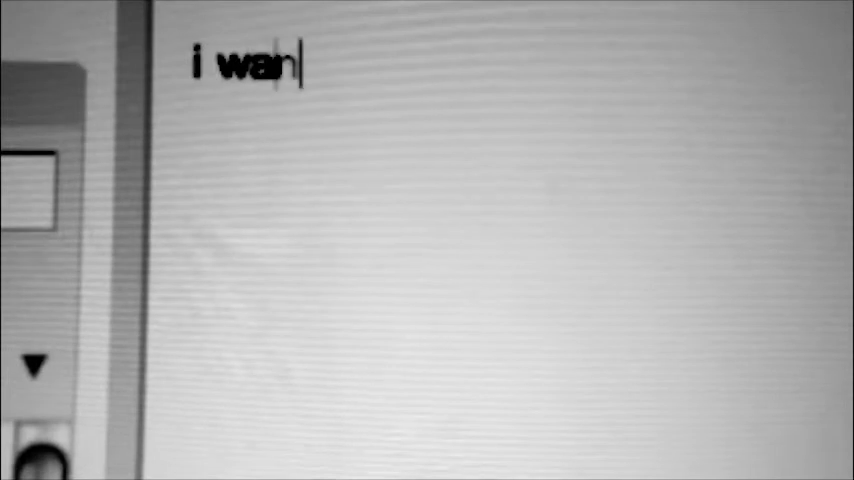
{"action": "type", "text": "t to die"}
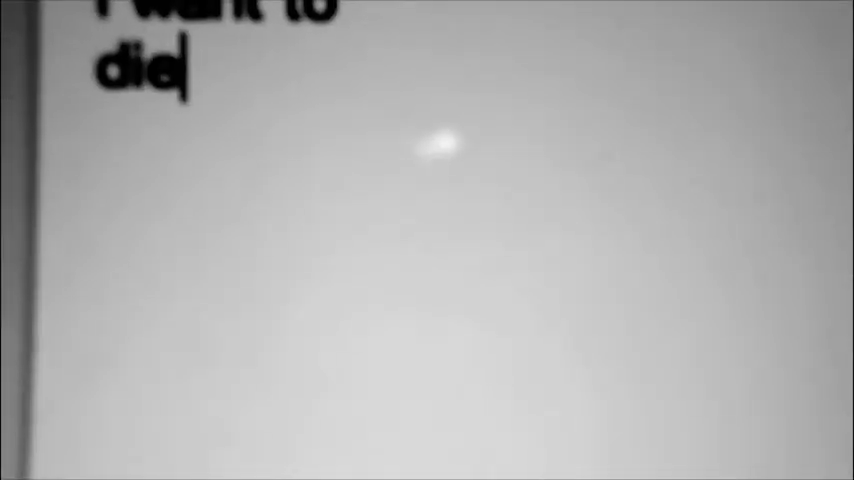